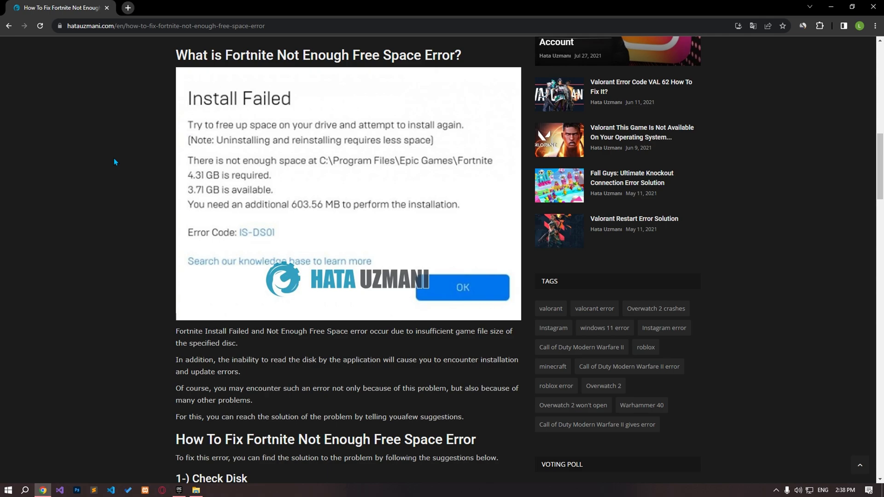
# Scroll down through the article on fixing Fortnite's not-enough-free-space error.
pyautogui.scroll(-3)
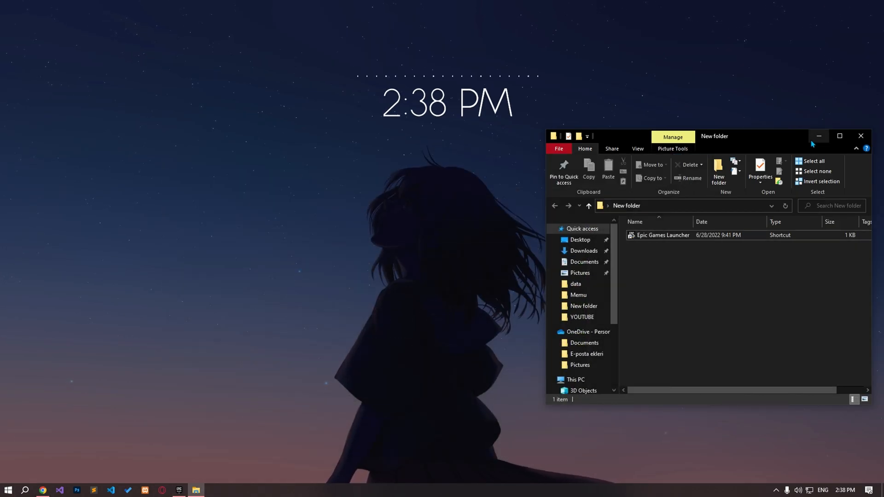
# Search 'this' to show This PC with drive C 36.6 GB free and drive D 459 GB free.
pyautogui.write('this')
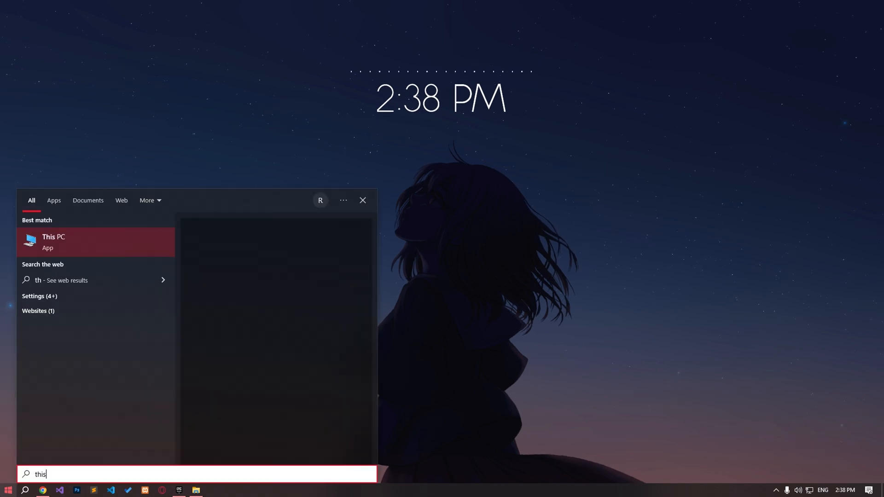
pyautogui.click(53, 243)
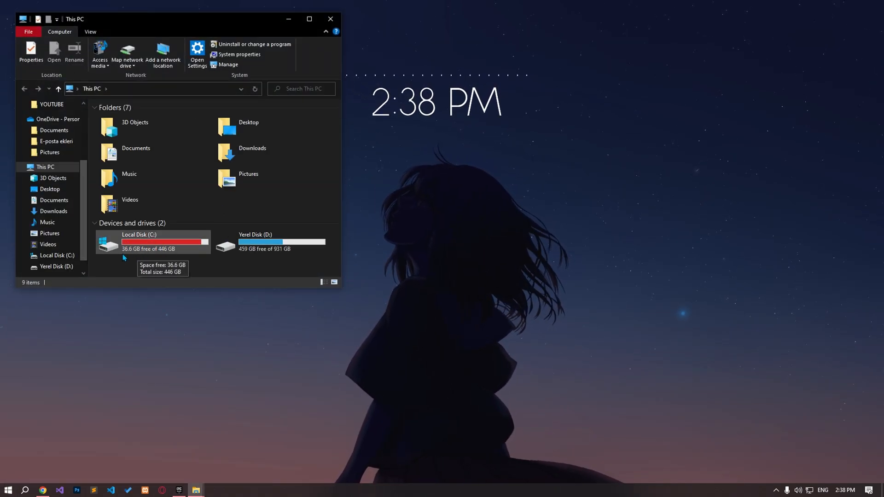
pyautogui.moveTo(178, 409)
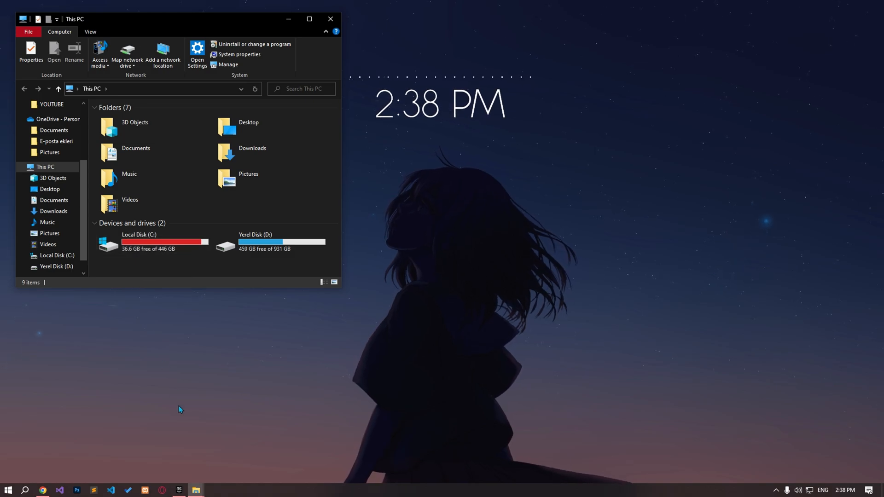
pyautogui.click(178, 489)
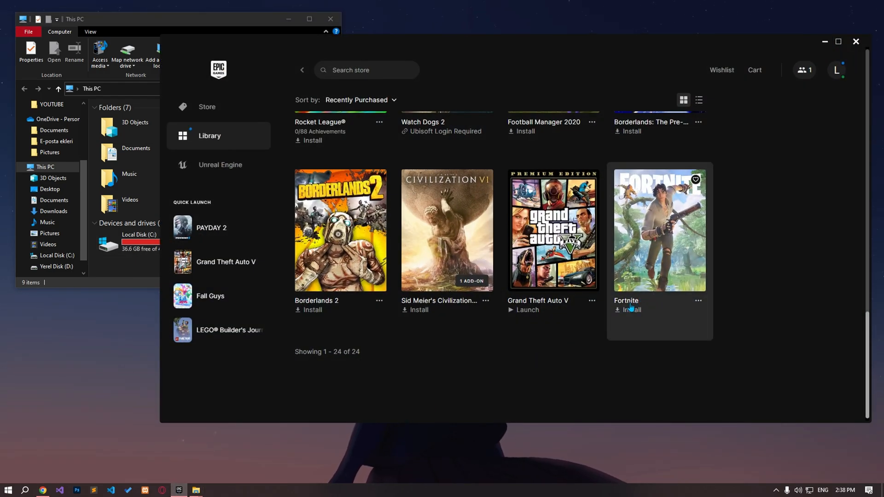
# Start Fortnite's install and change its folder to D:\Program Files\Epic Games.
pyautogui.click(631, 309)
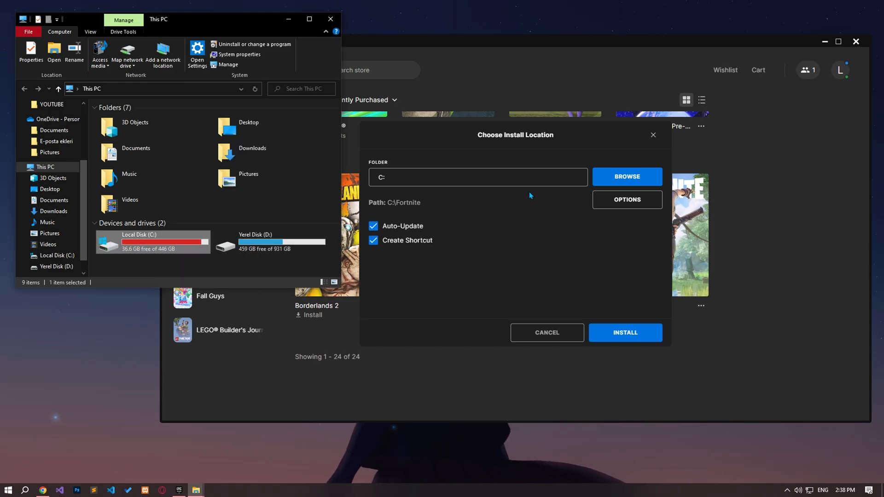
pyautogui.click(627, 175)
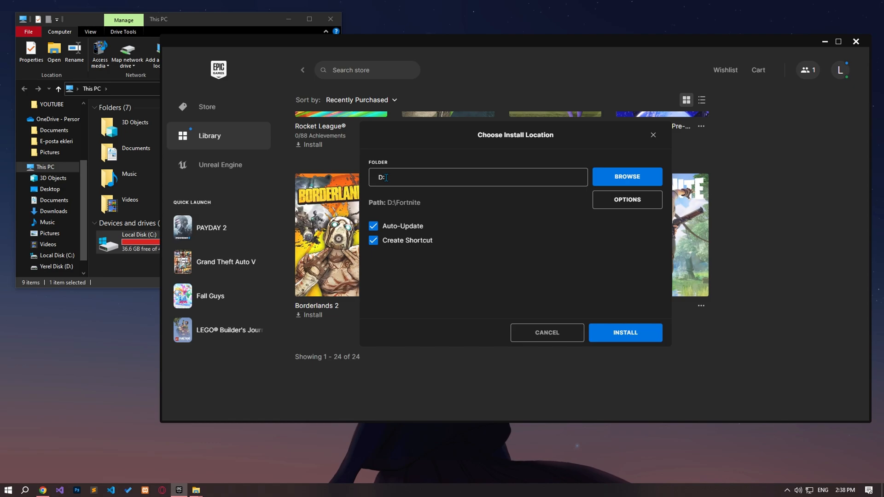
pyautogui.click(627, 176)
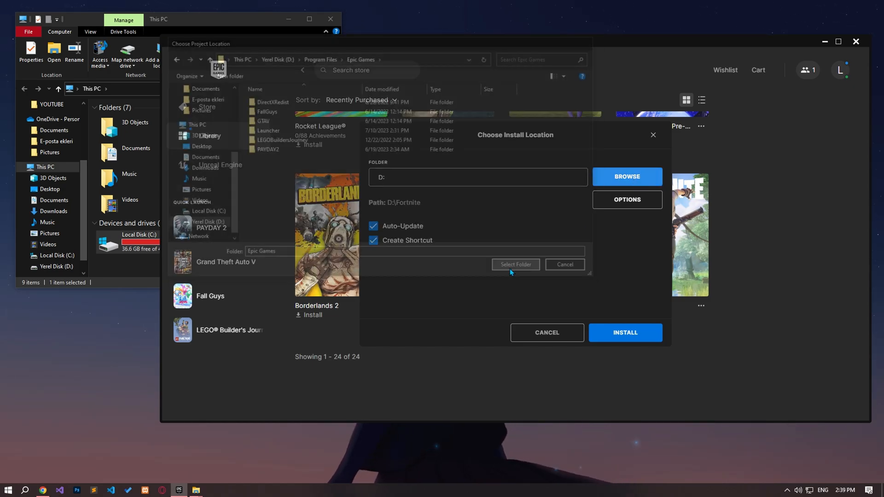
pyautogui.click(516, 264)
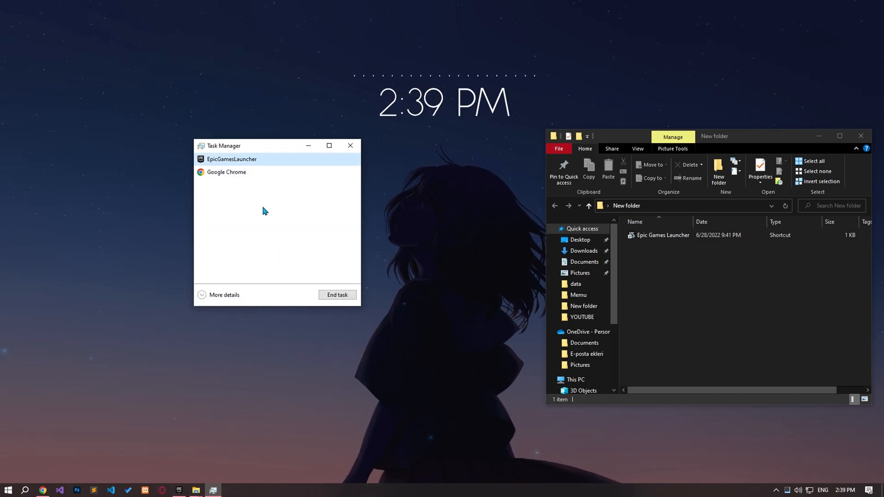
# Close Task Manager and bring up the options for the Epic Games Launcher shortcut.
pyautogui.click(350, 145)
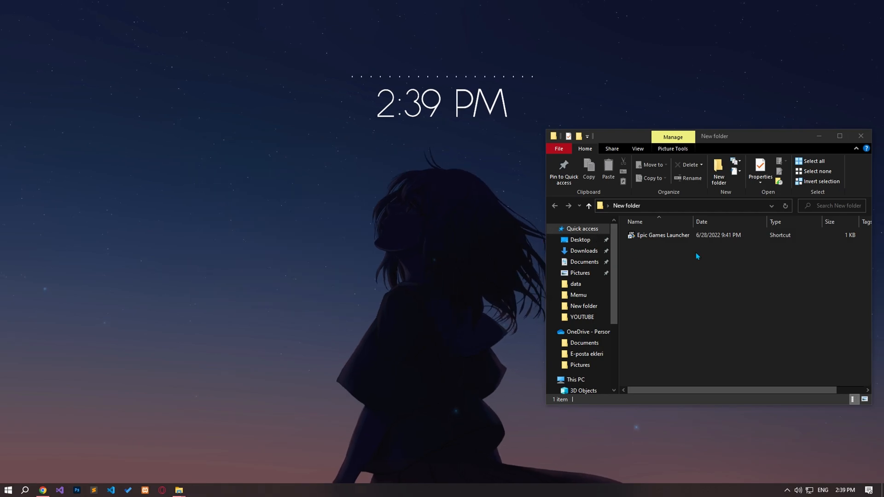
pyautogui.rightClick(663, 235)
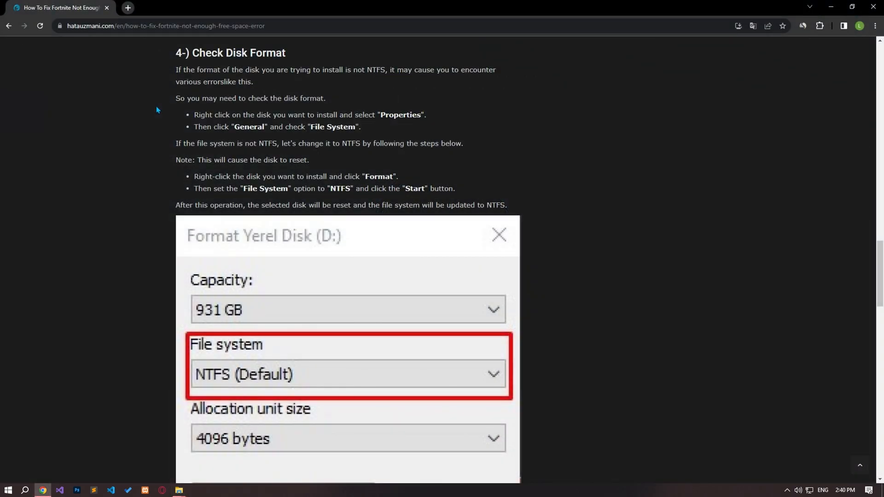
pyautogui.moveTo(400, 205)
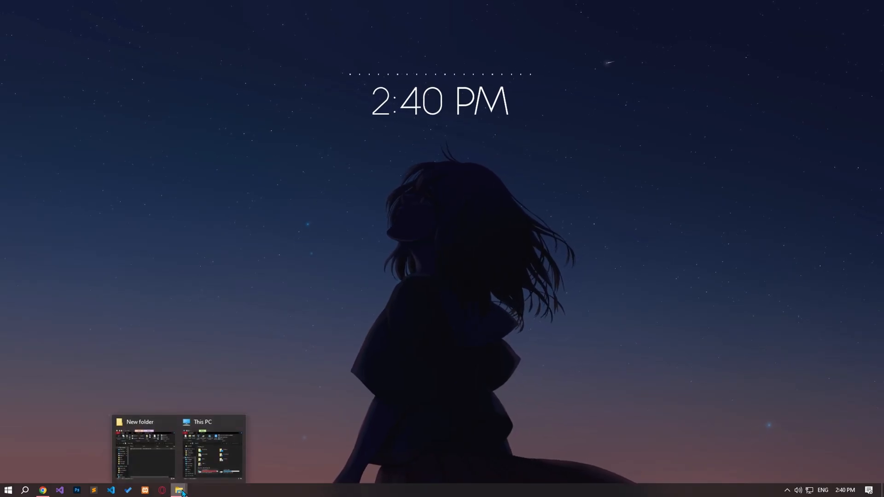
# Check drive D's properties show NTFS, then bring up its Format settings.
pyautogui.click(211, 448)
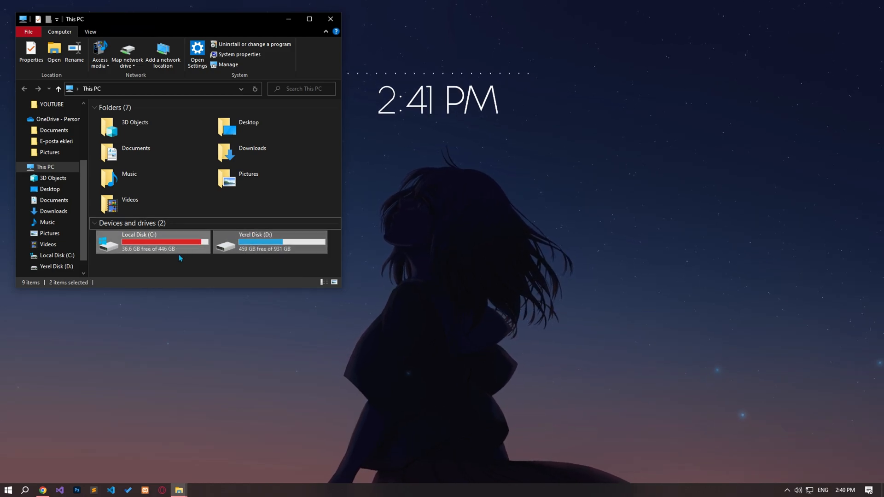
pyautogui.click(269, 242)
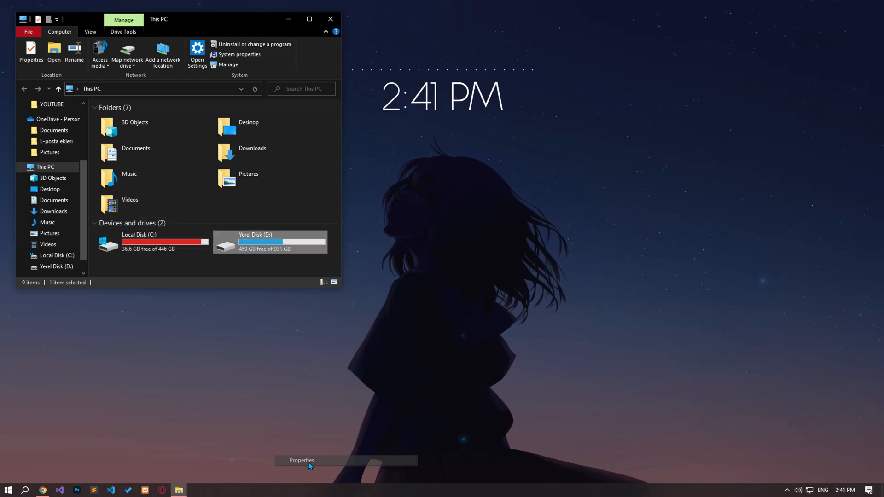
pyautogui.click(300, 461)
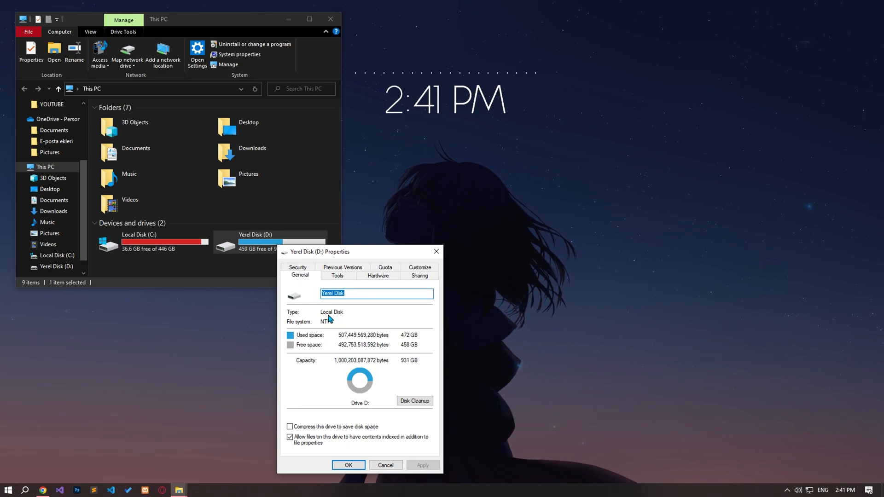
pyautogui.moveTo(418, 286)
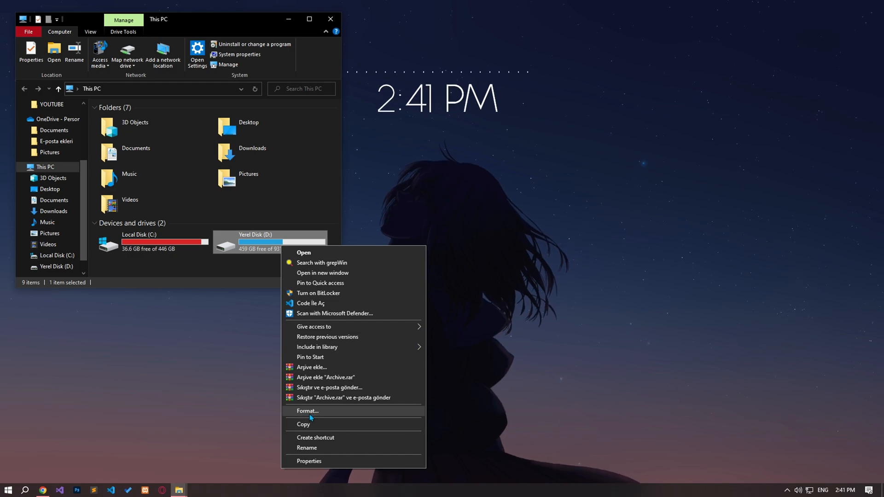
pyautogui.click(307, 410)
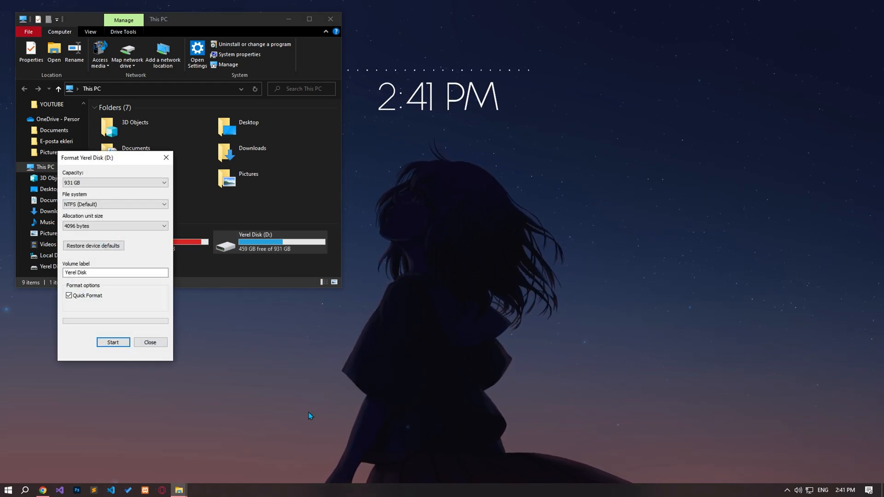